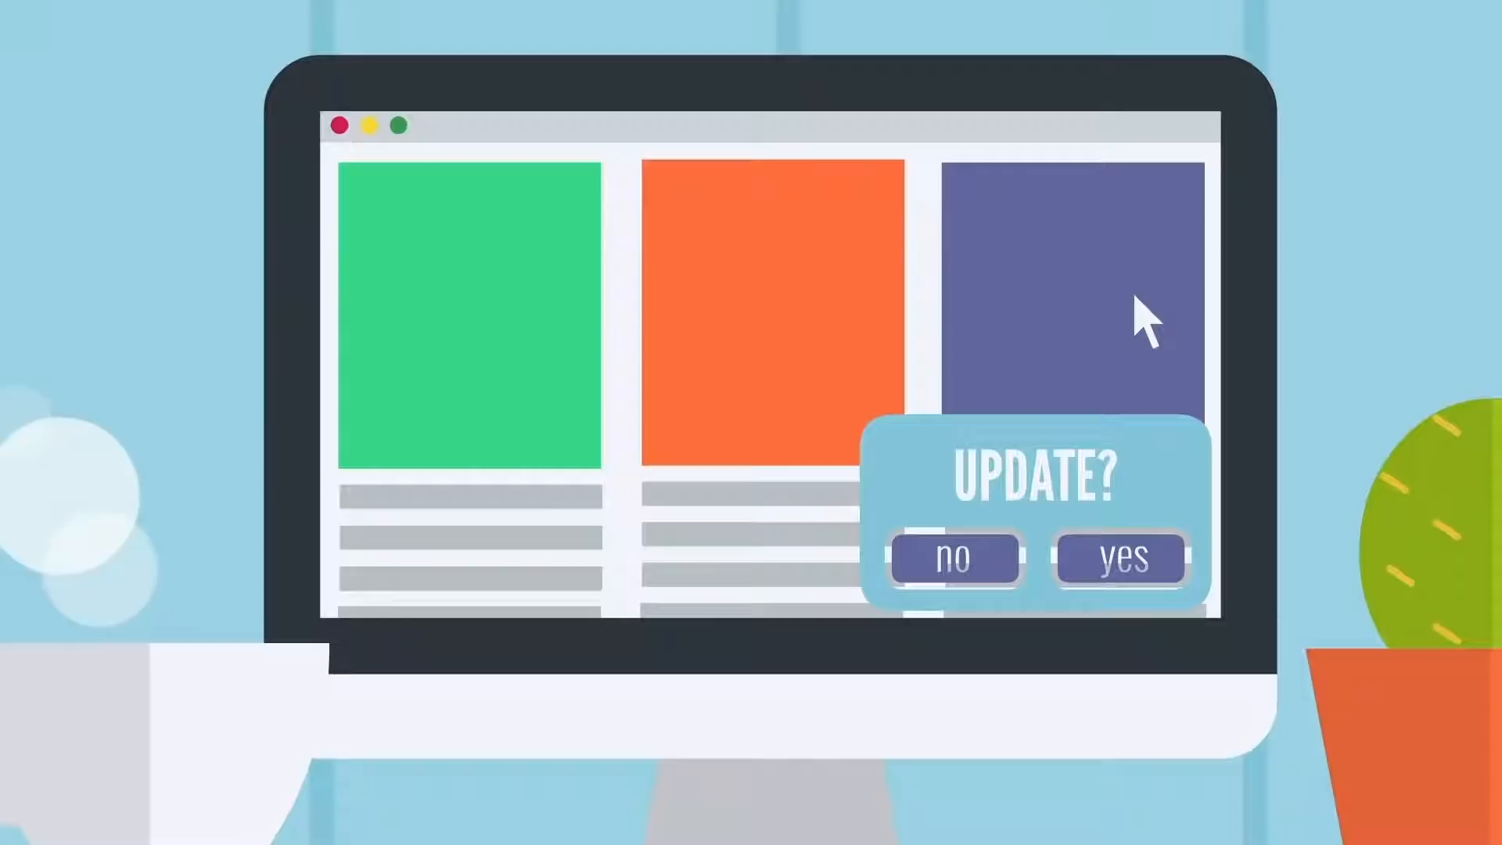
mouse_move(1119, 558)
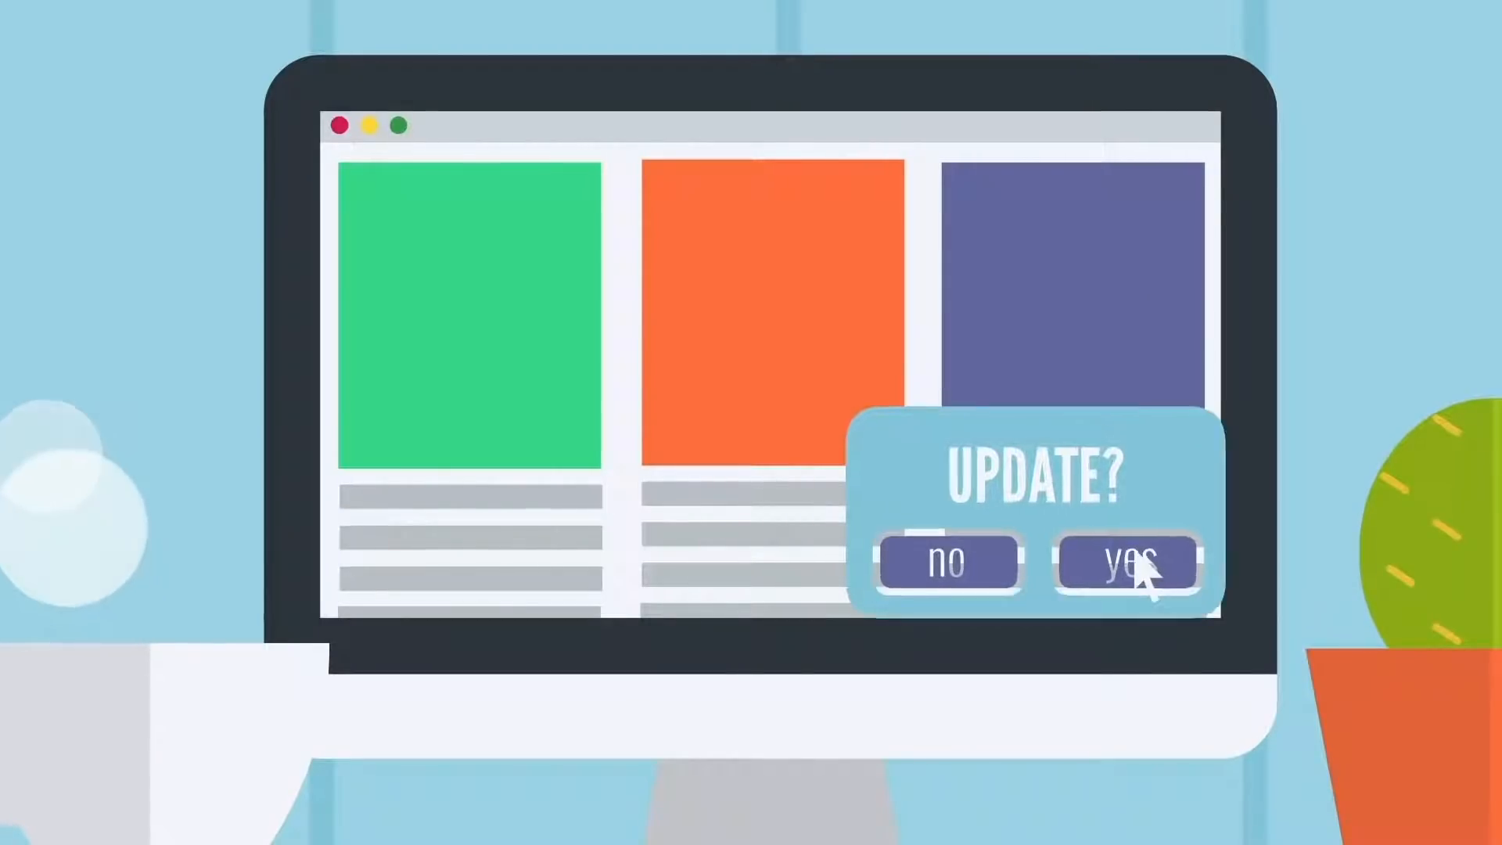
Accept the pending software update with 'yes' on the UPDATE? prompt.
left_click(1128, 562)
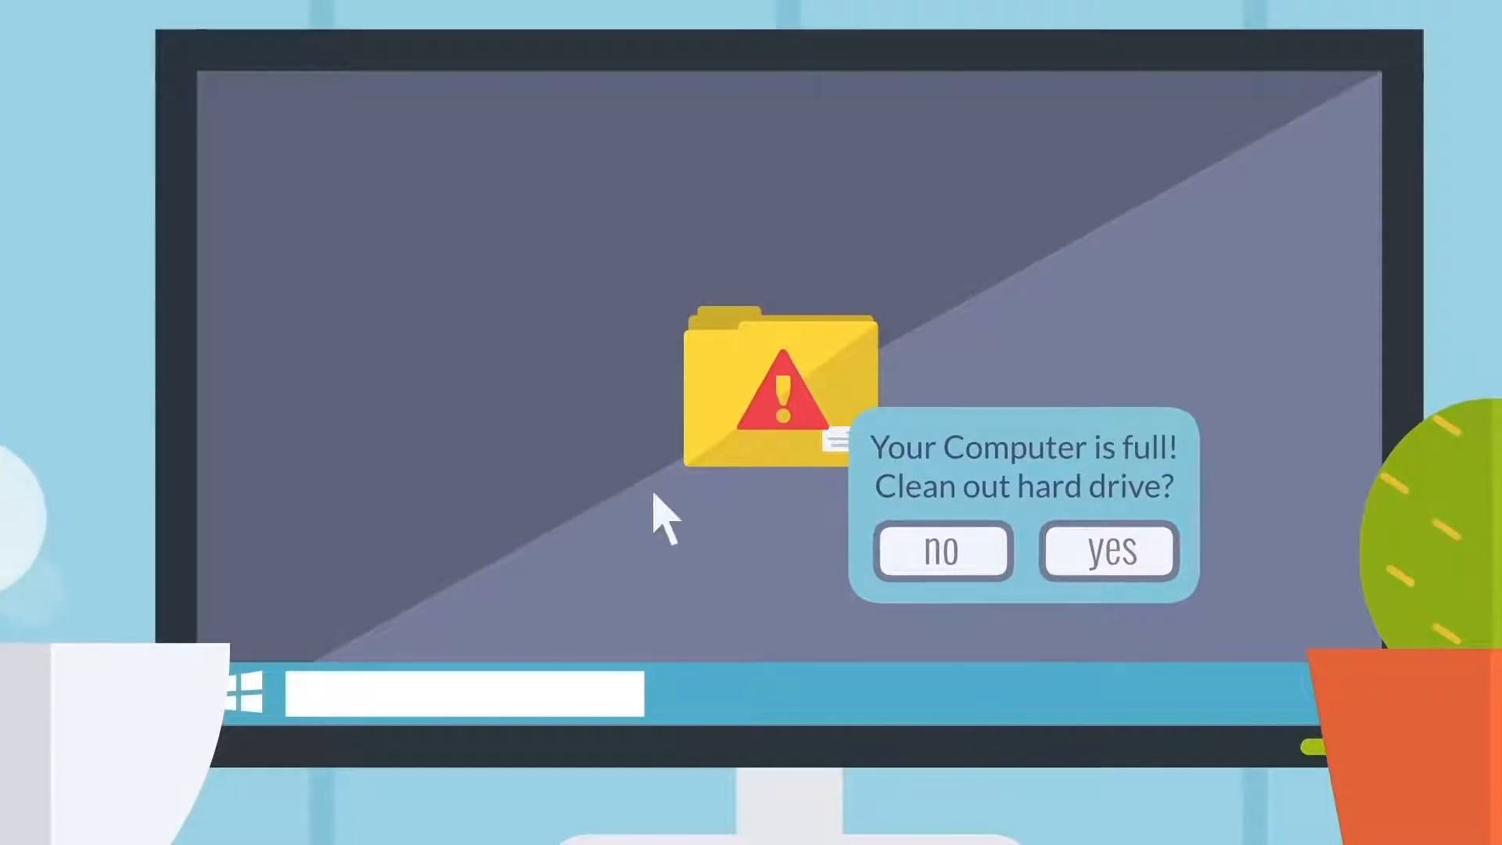
mouse_move(1129, 571)
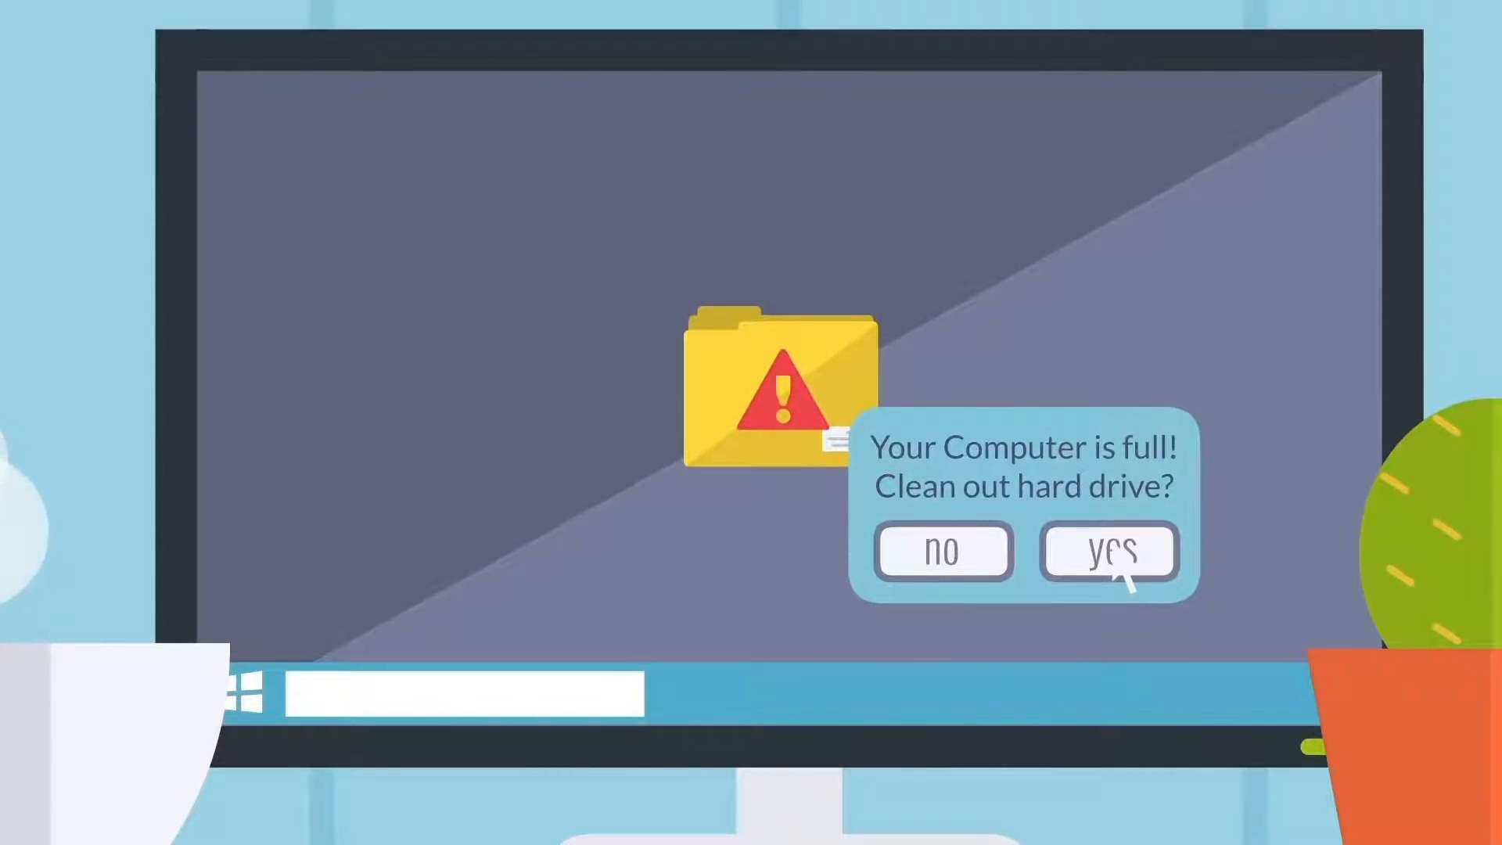
Agree to the disk-full prompt and launch Disk Cleanup from taskbar search.
left_click(1110, 550)
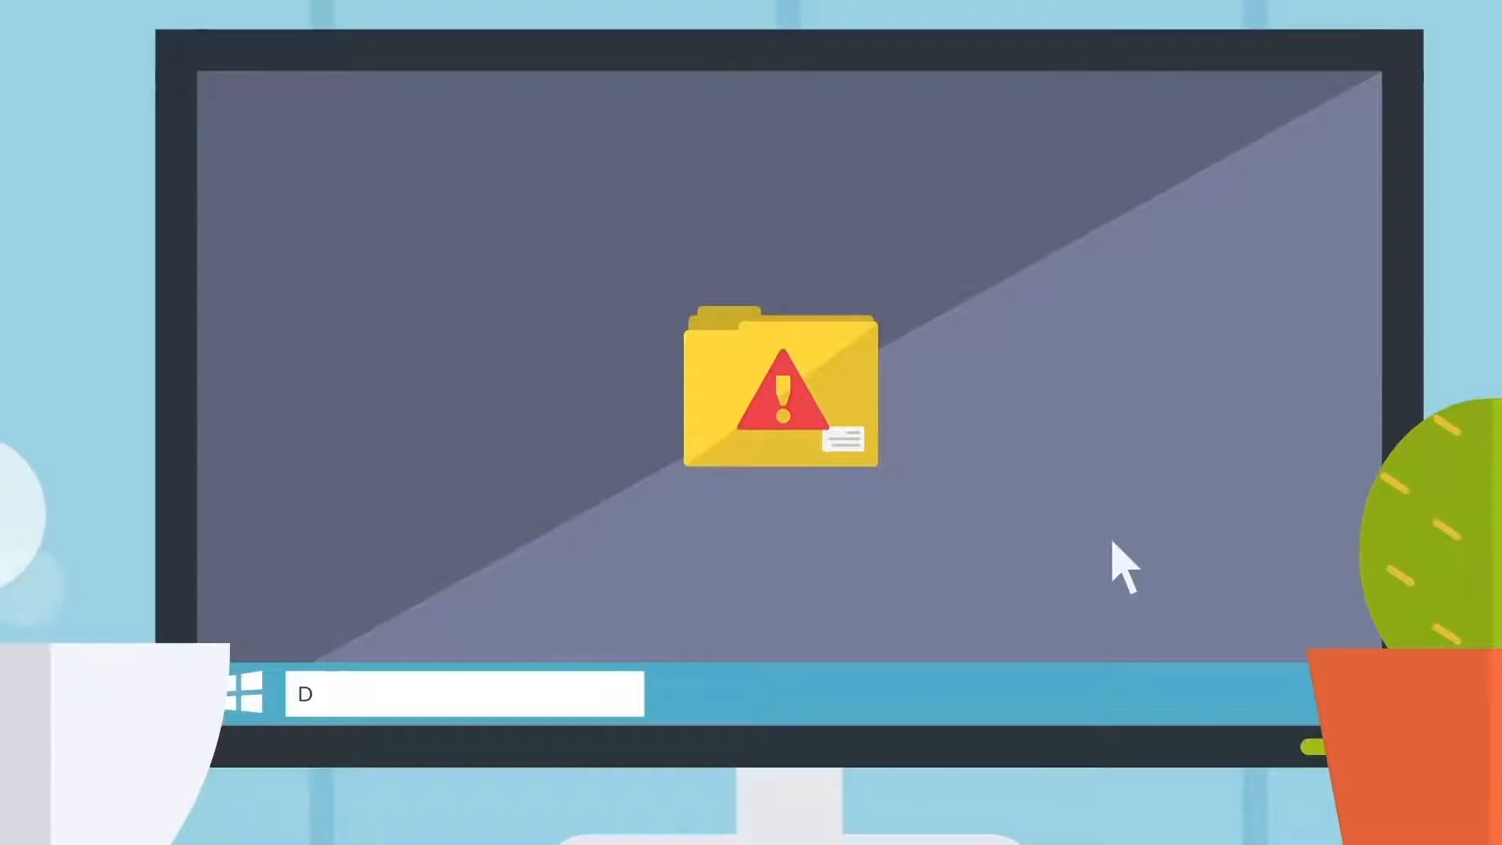
type("Disk Cleanup")
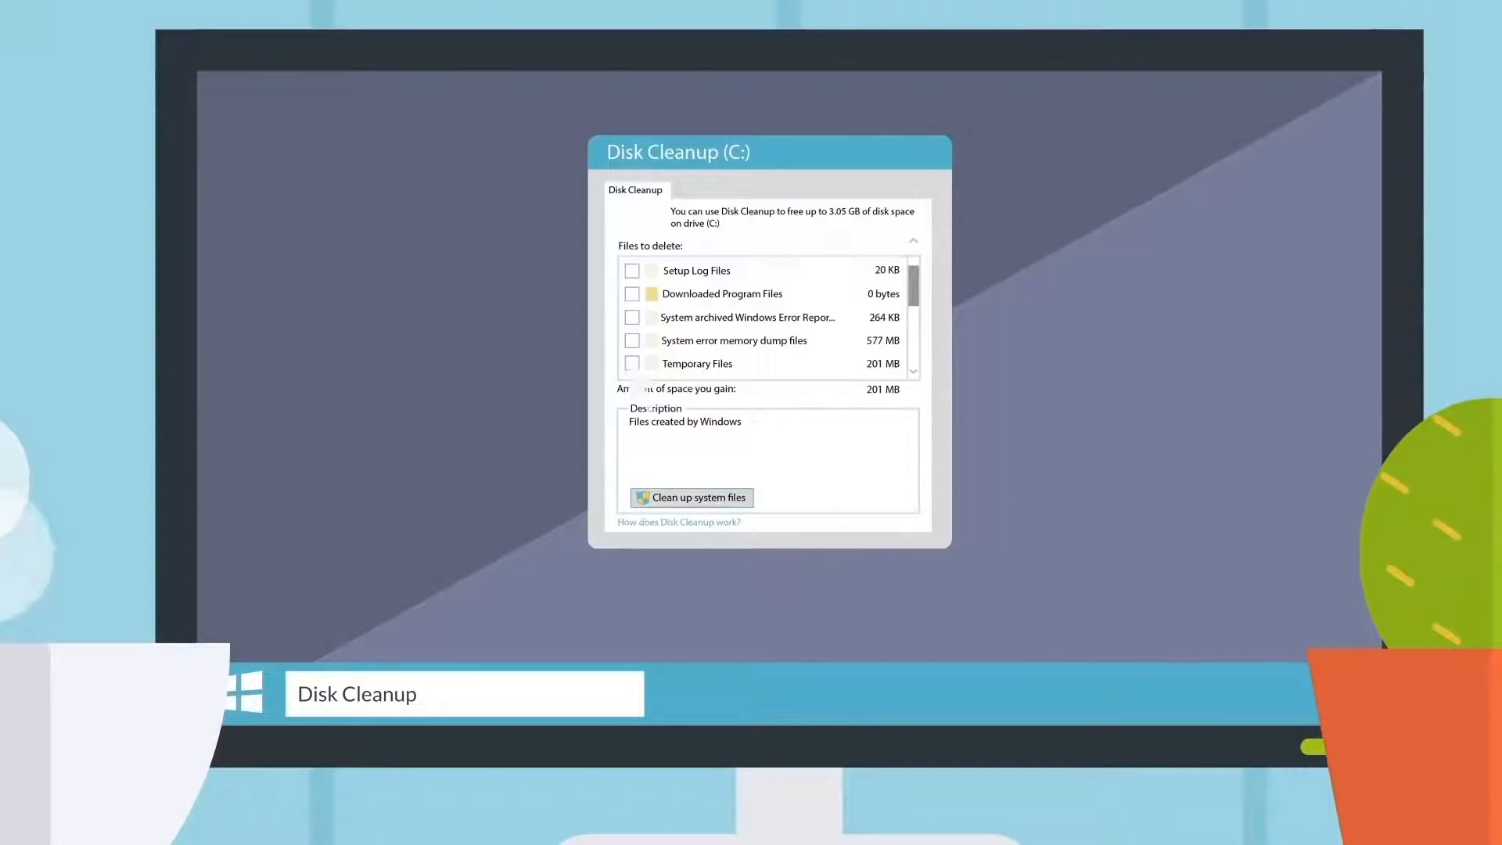
left_click(632, 363)
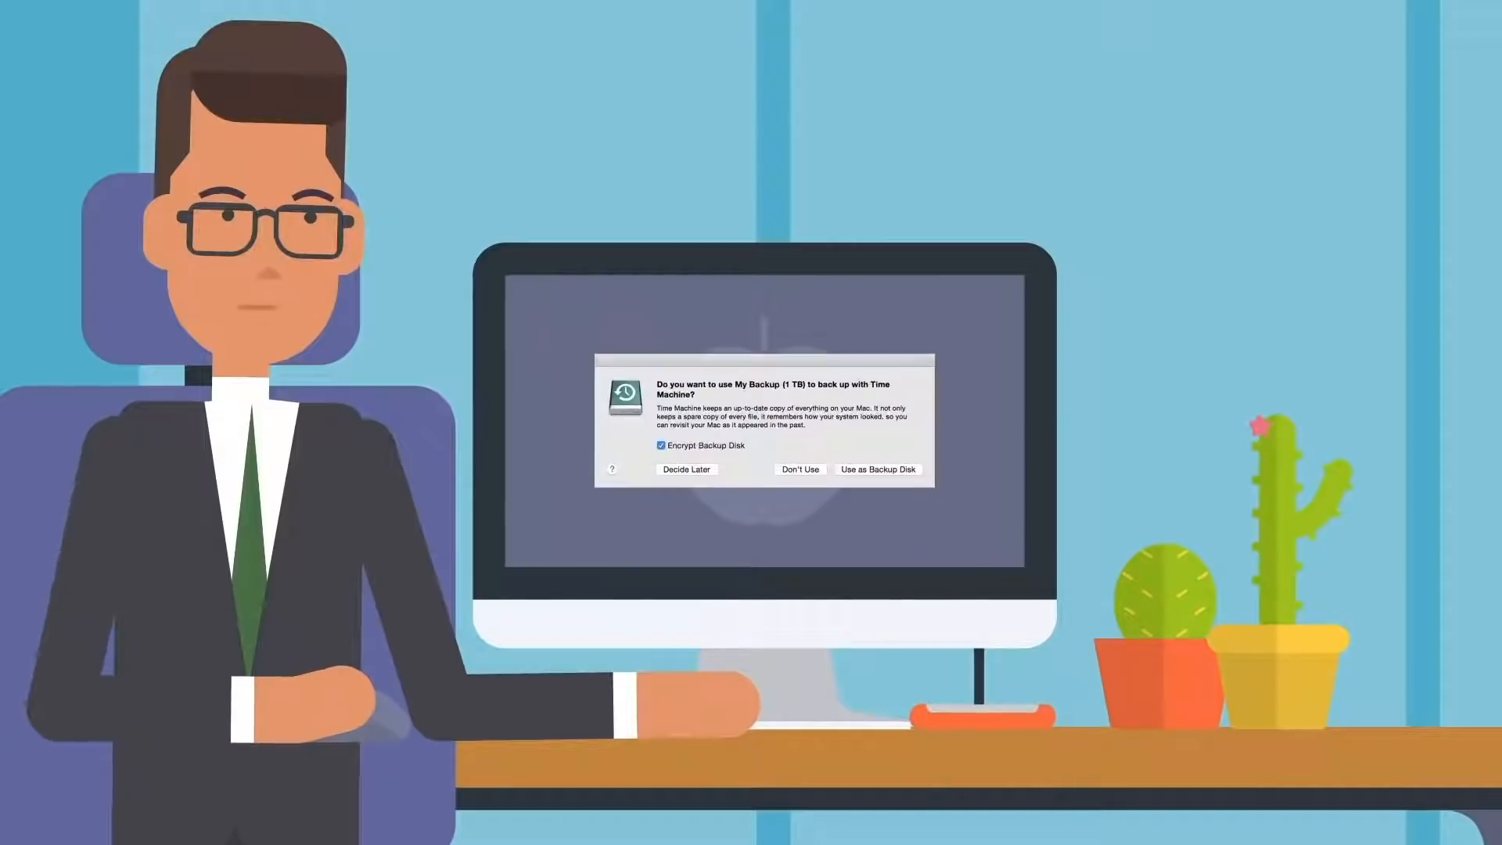
Choose 'Use as Backup Disk' for the My Backup (1 TB) drive.
left_click(876, 470)
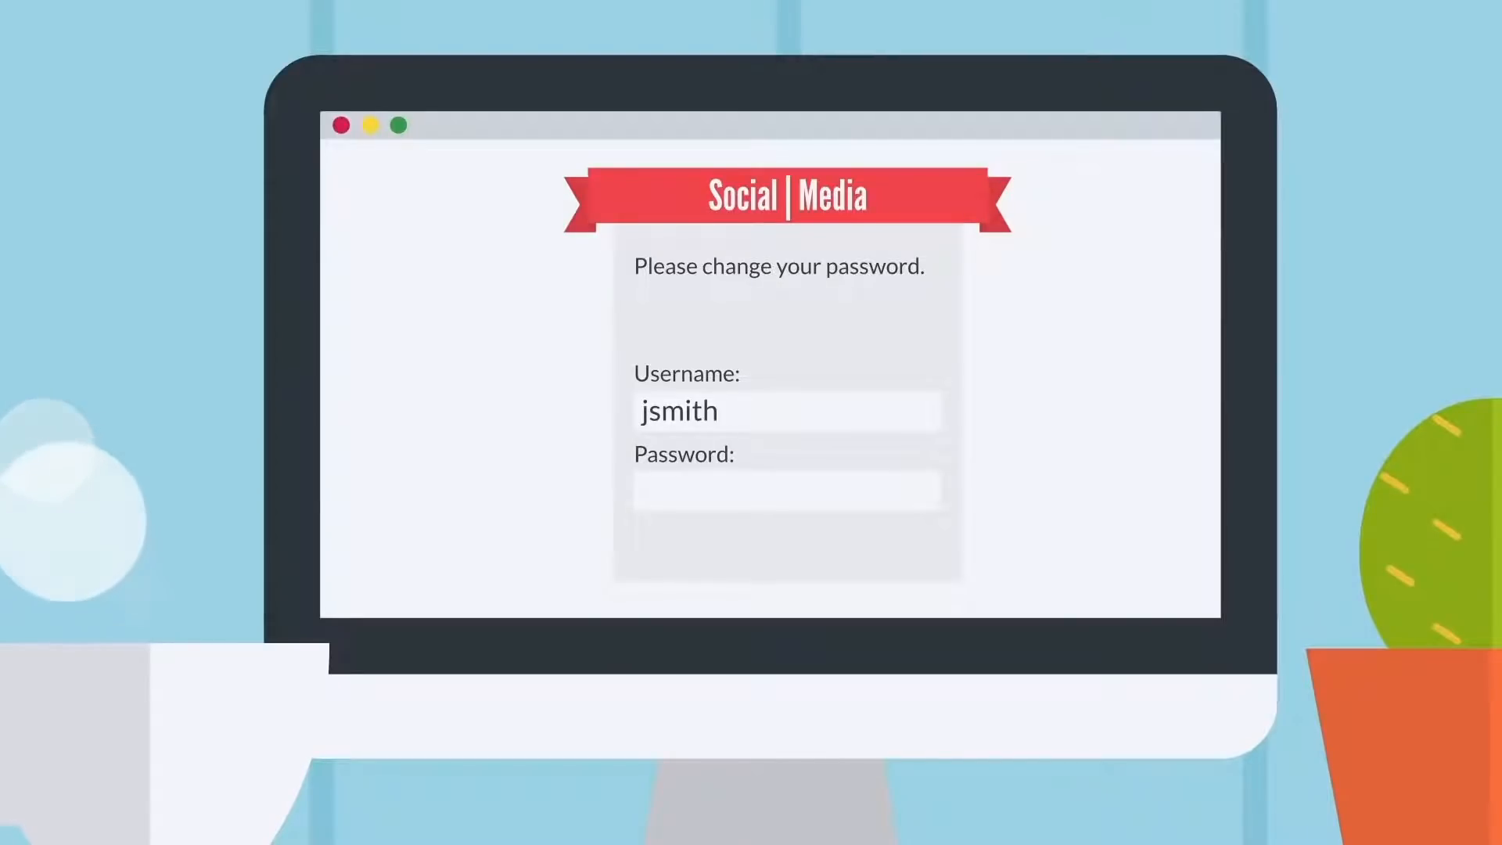
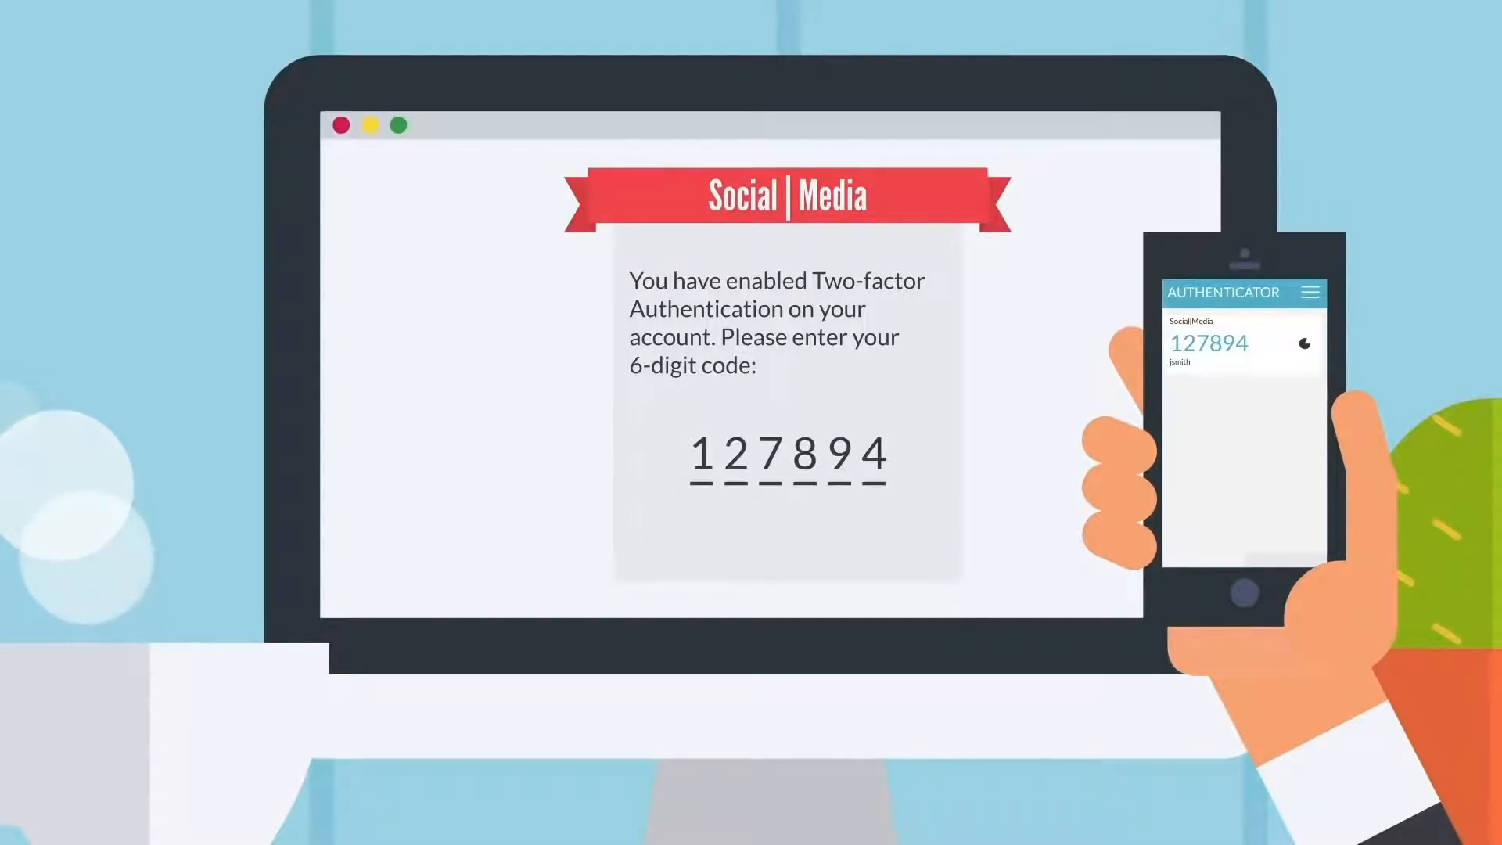